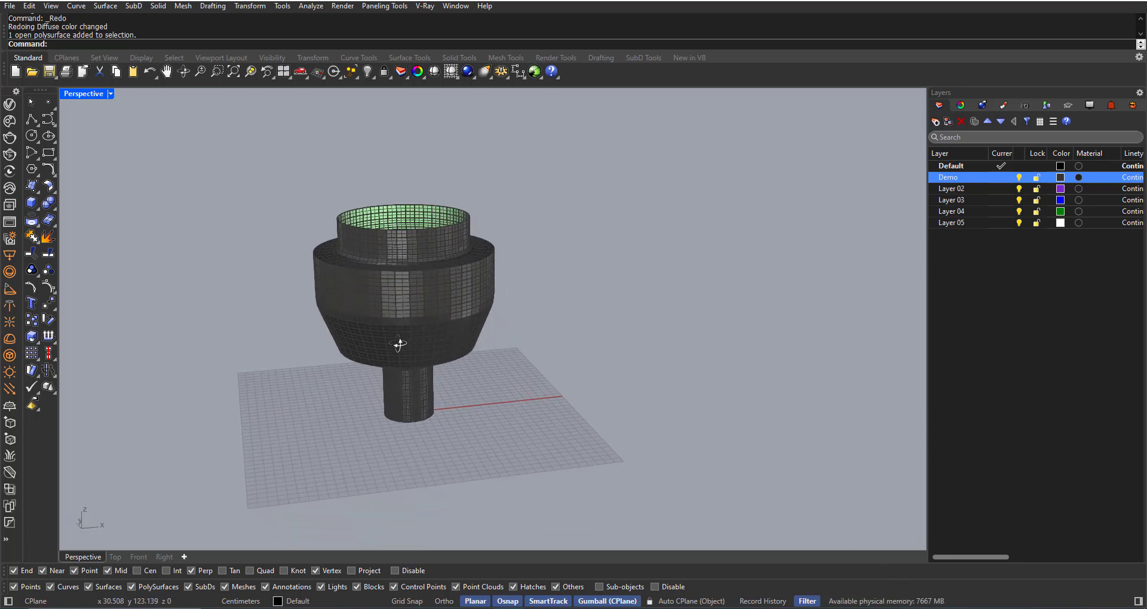
mouse_move(401, 349)
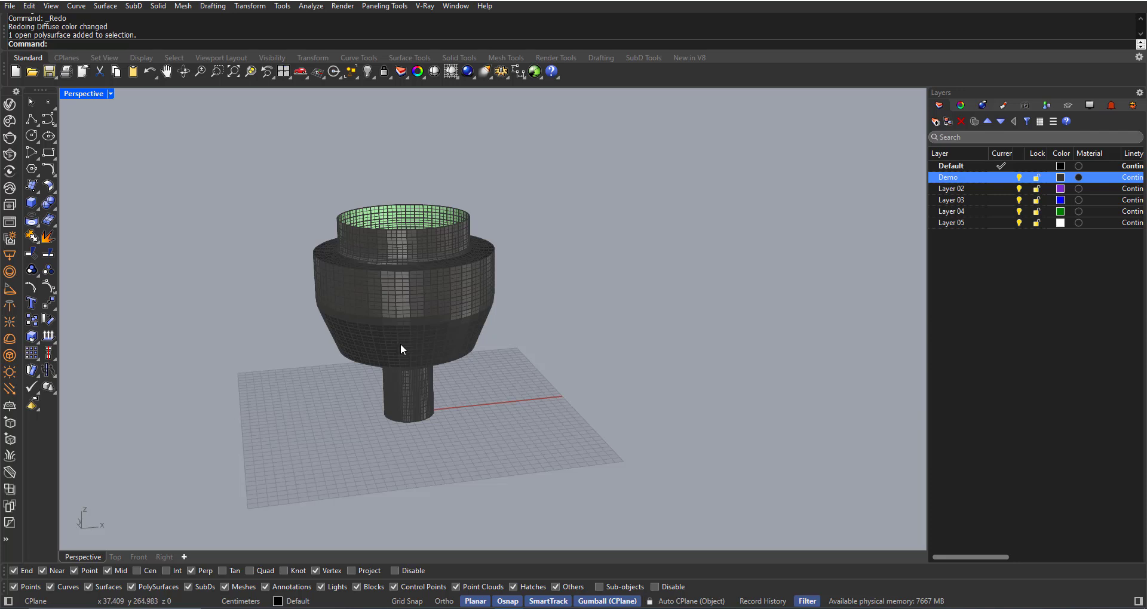
mouse_move(402, 349)
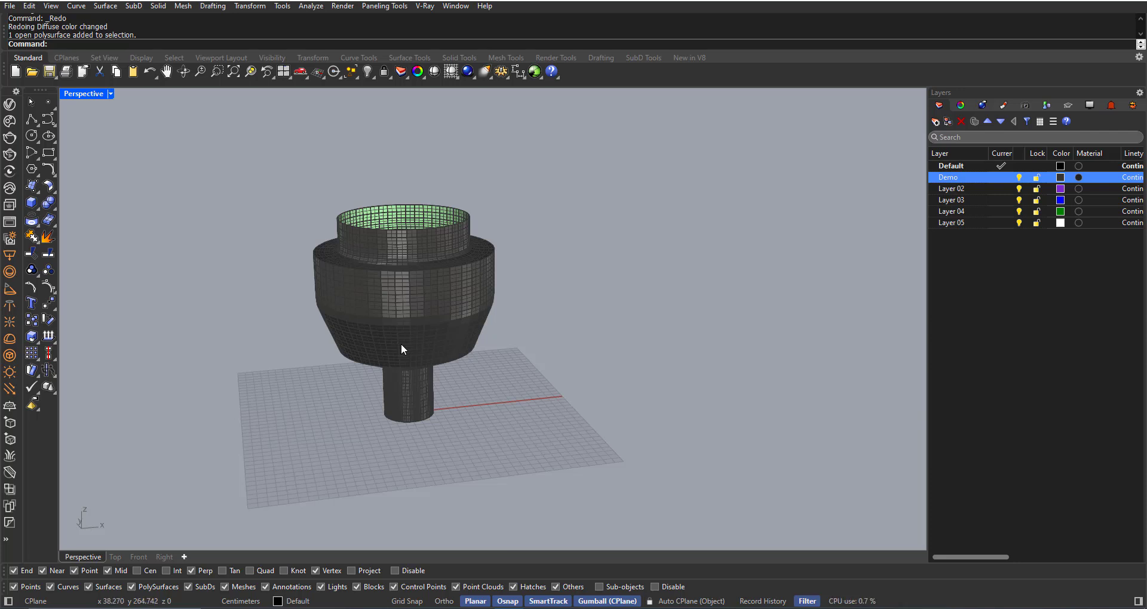
mouse_move(281, 210)
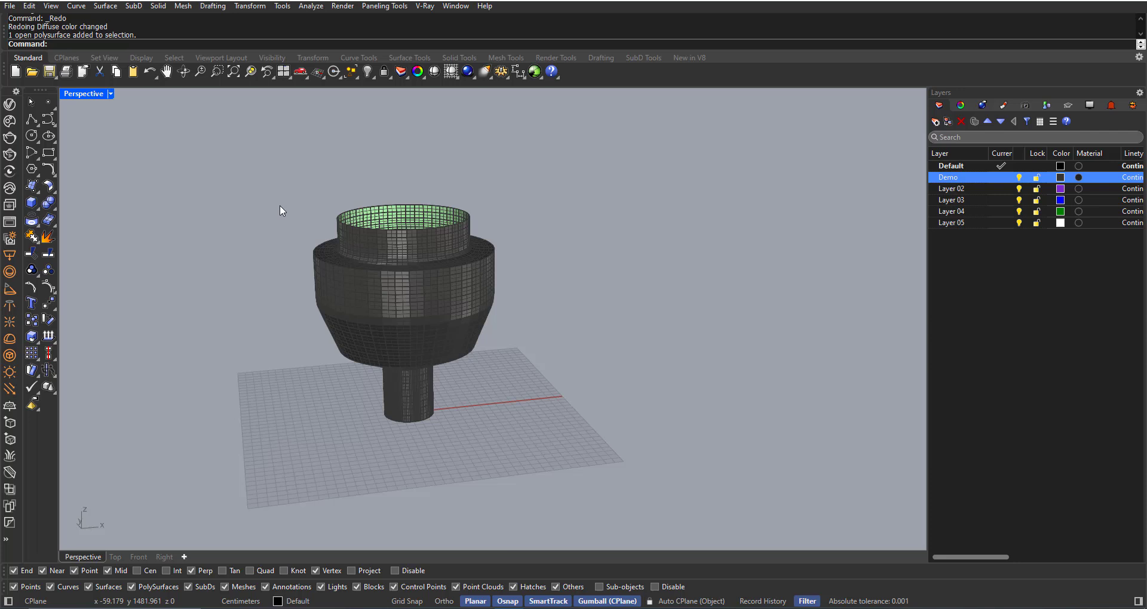
mouse_move(332, 305)
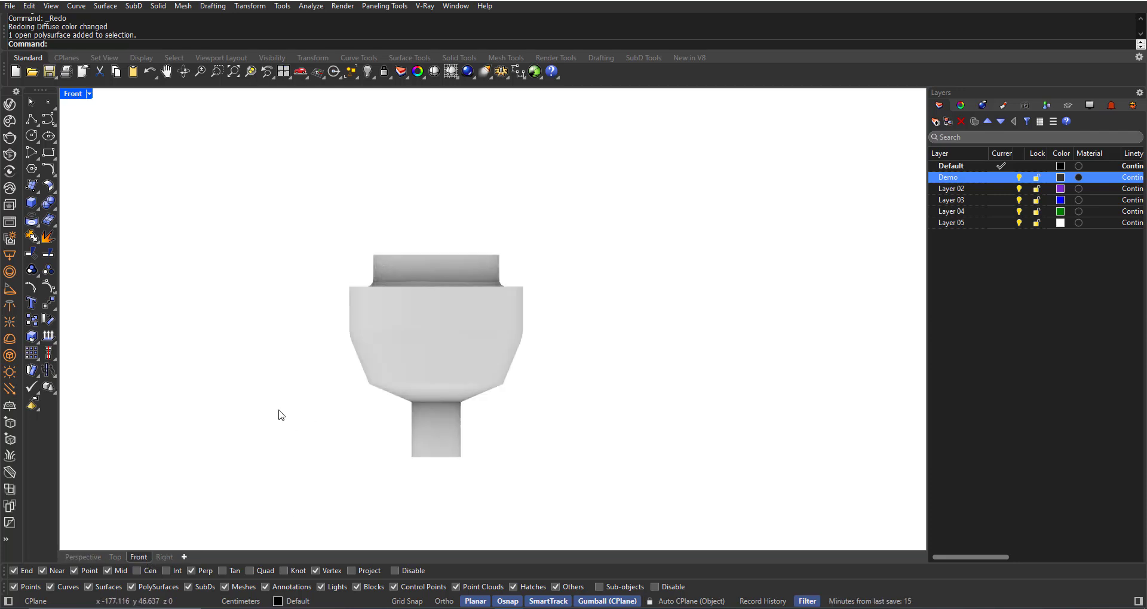
Set the Front viewport's display mode to Shaded
click(87, 93)
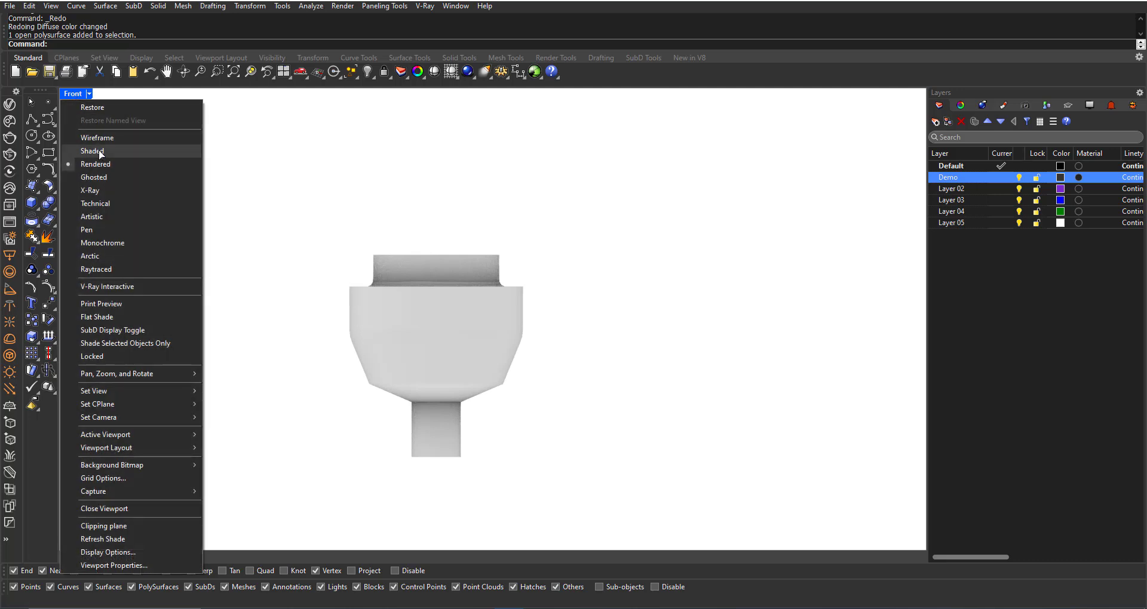
click(92, 151)
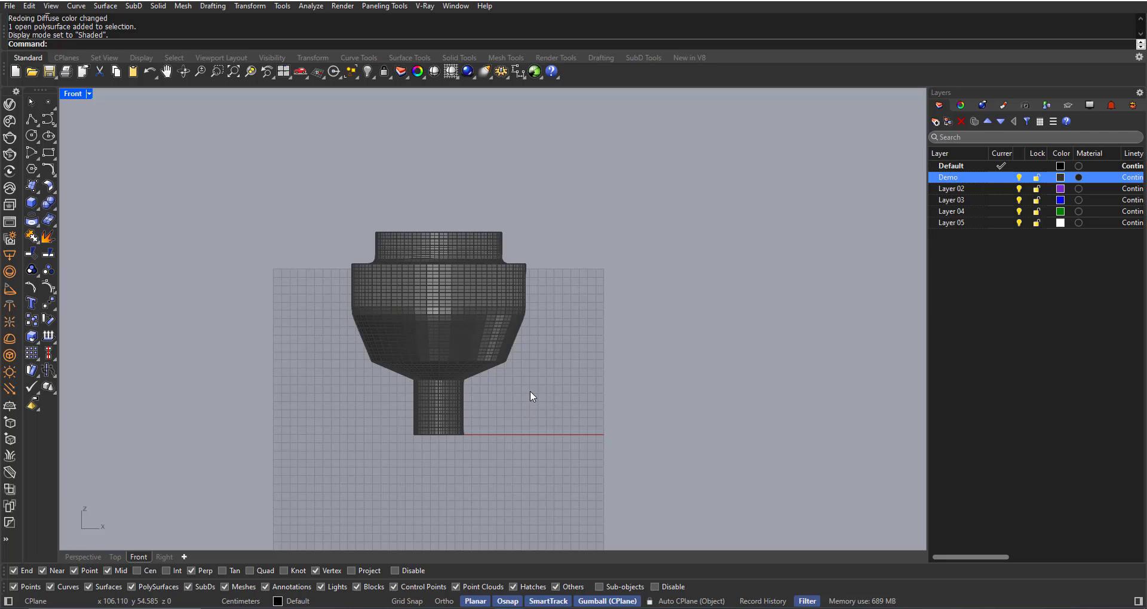
mouse_move(591, 418)
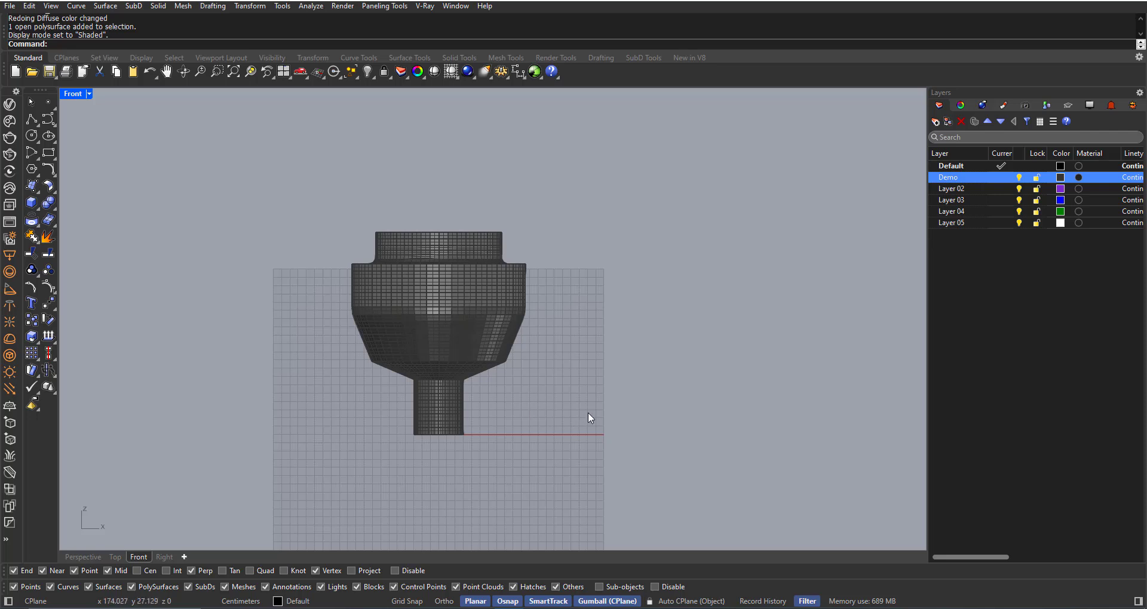
mouse_move(667, 471)
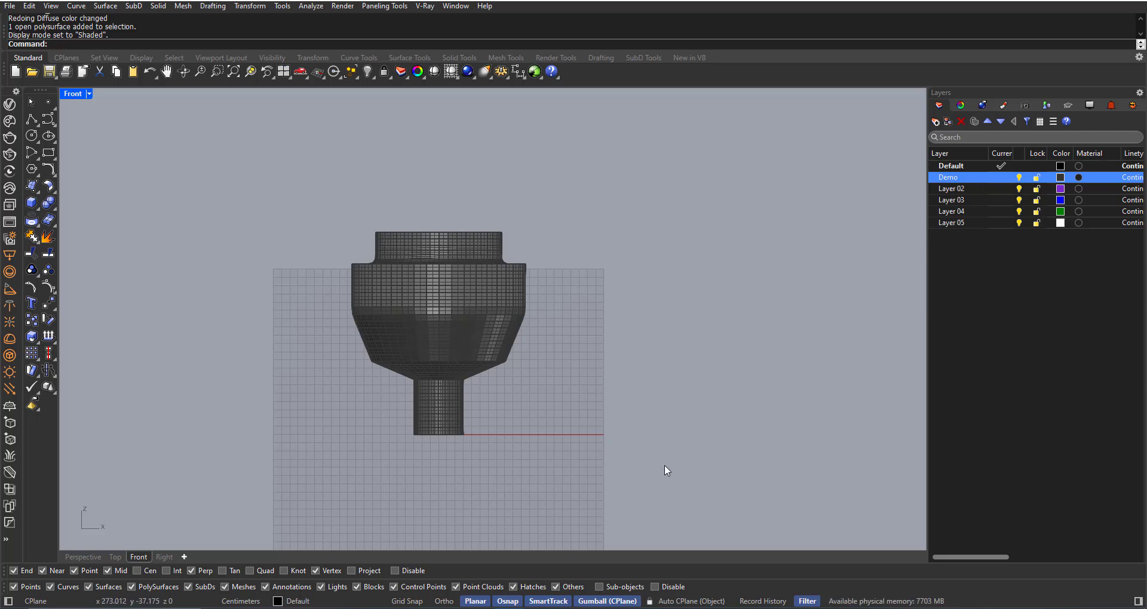
mouse_move(675, 476)
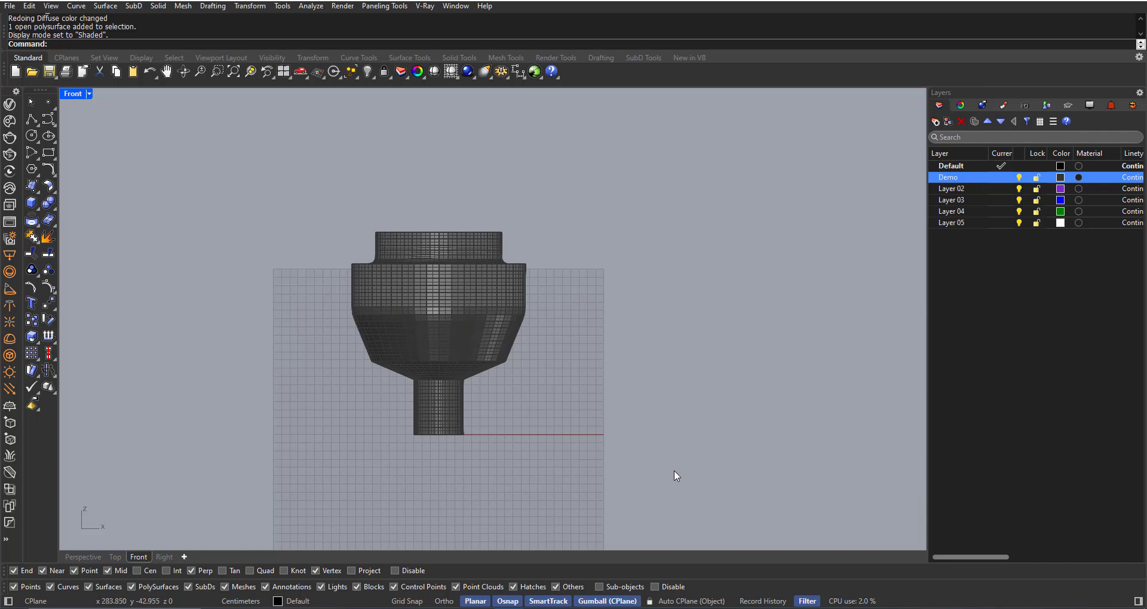
Window-select the right half of the SubD faces and set Perspective to Rendered
drag(541, 237, 696, 476)
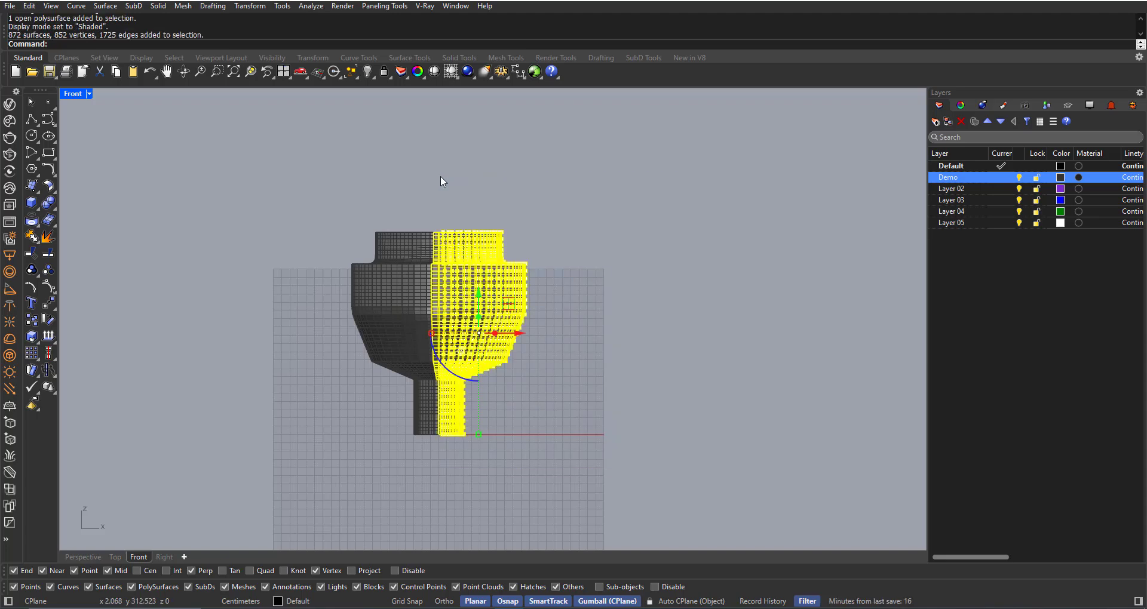
mouse_move(82, 569)
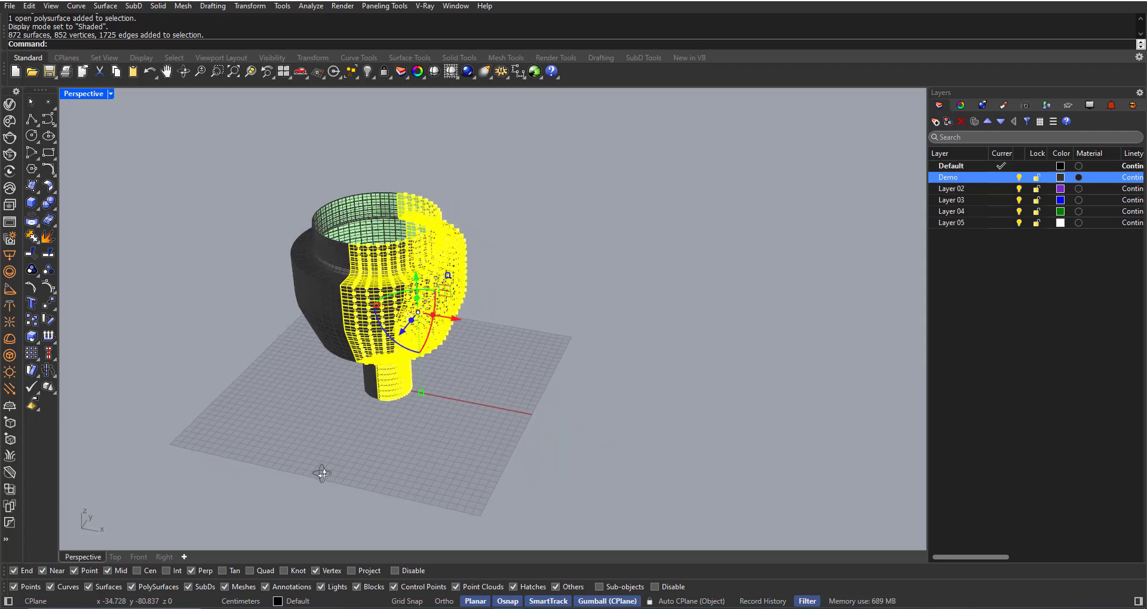
click(110, 93)
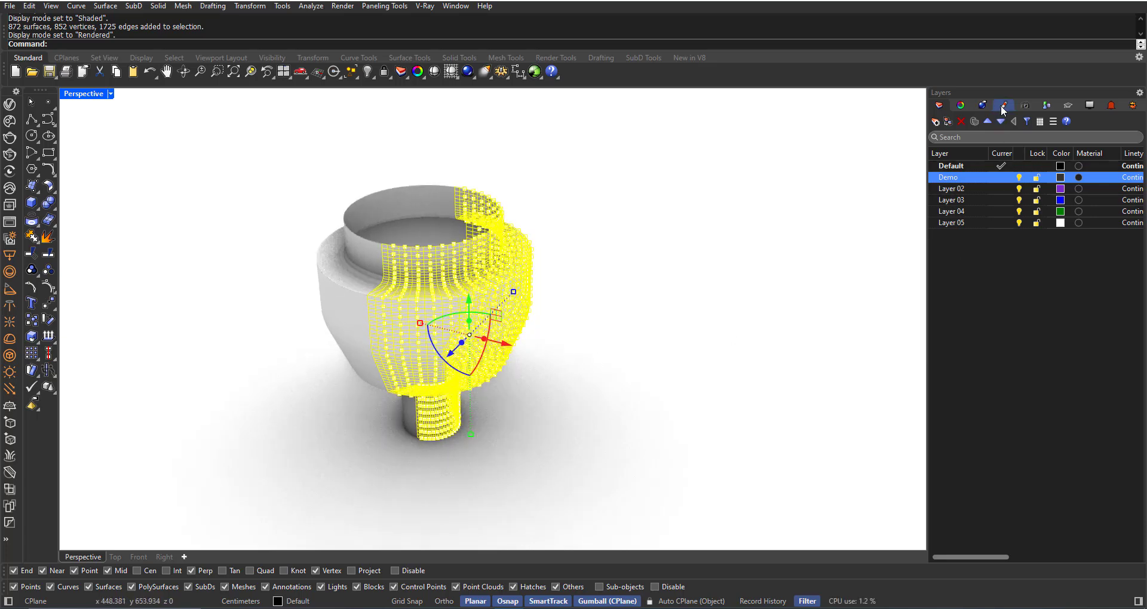
Create a new Custom material in the Materials panel and give it a red colour
click(1001, 105)
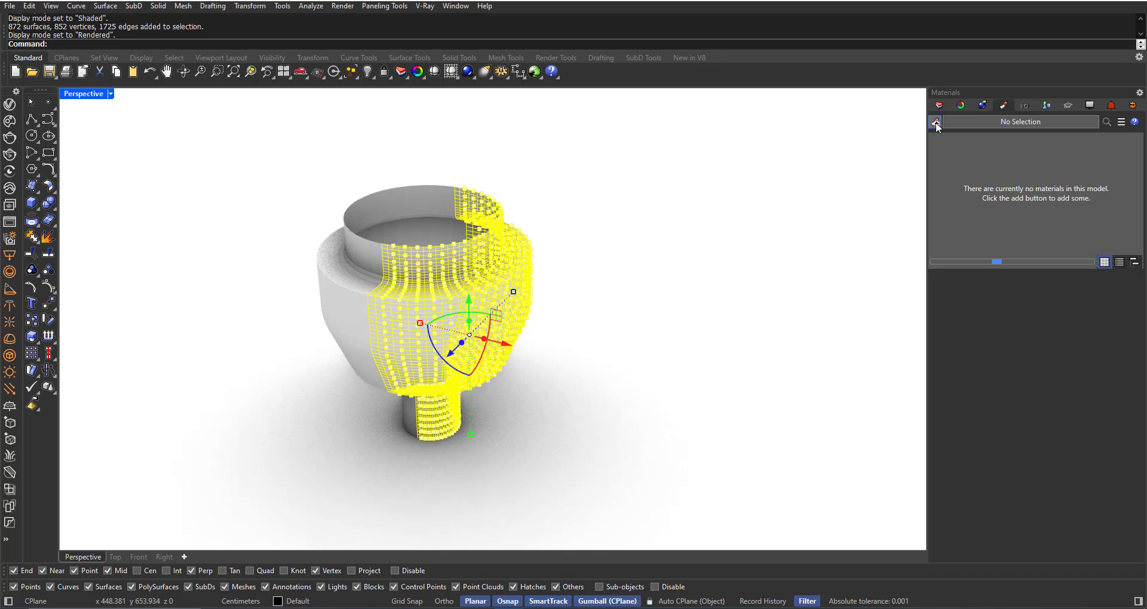
mouse_move(937, 121)
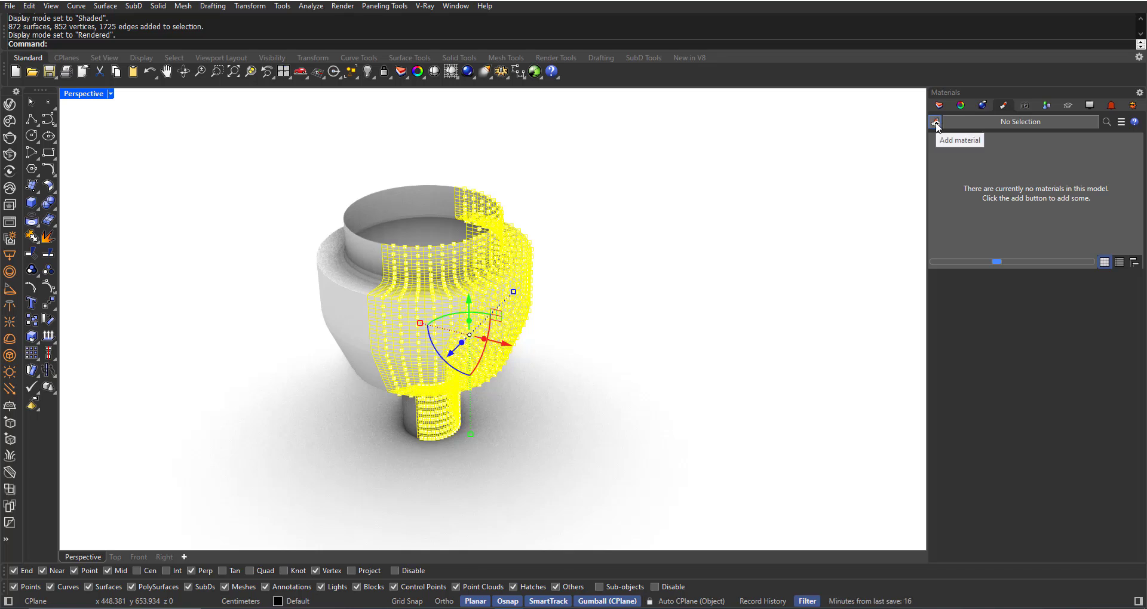
click(934, 122)
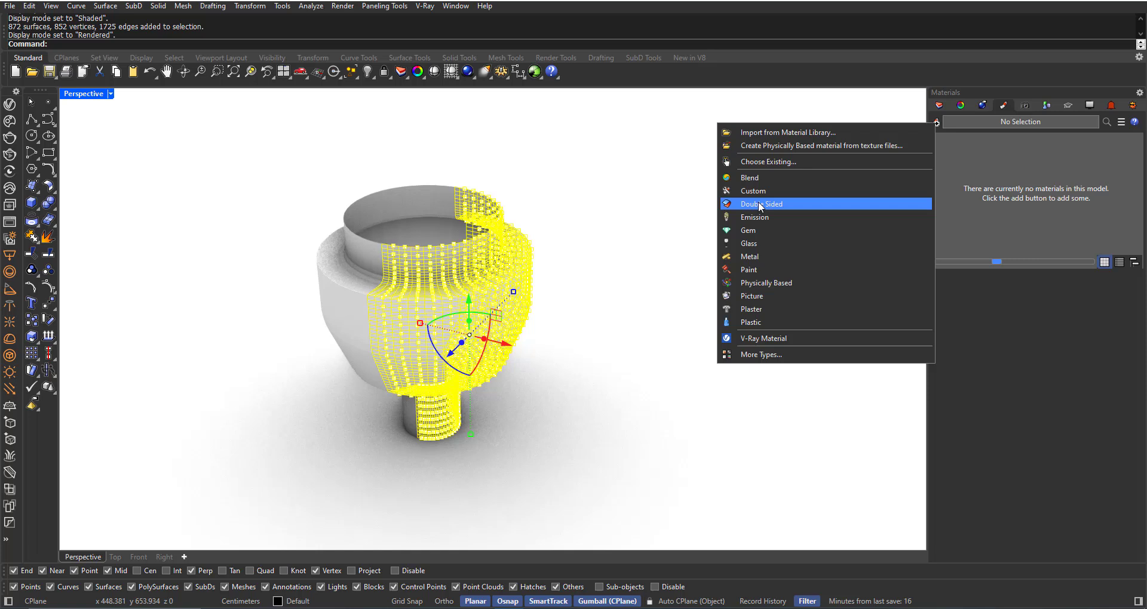
mouse_move(760, 191)
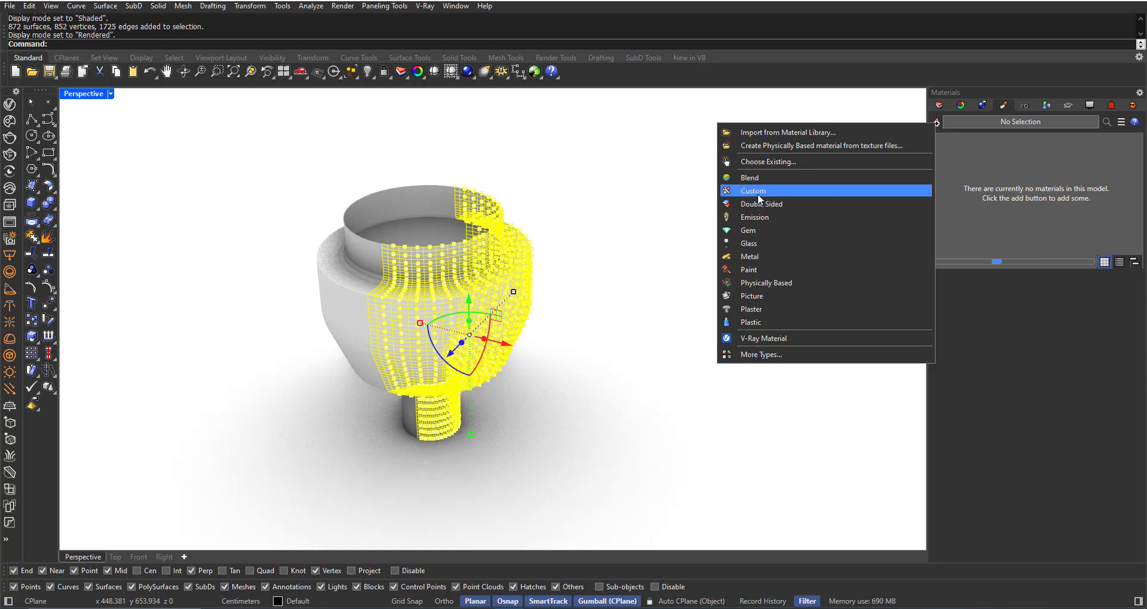
click(752, 191)
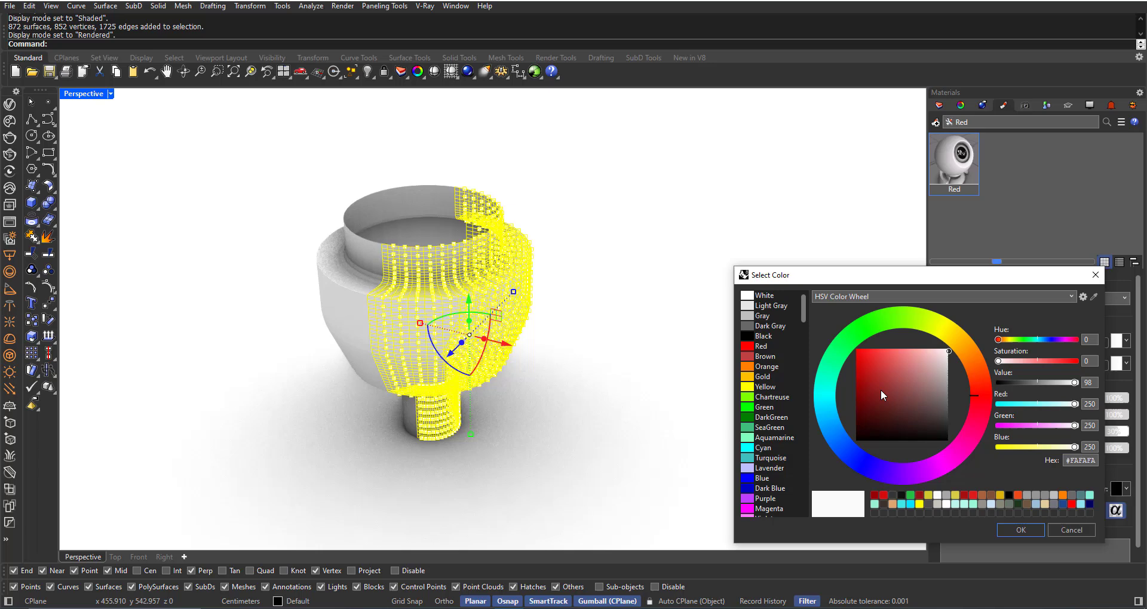
click(870, 368)
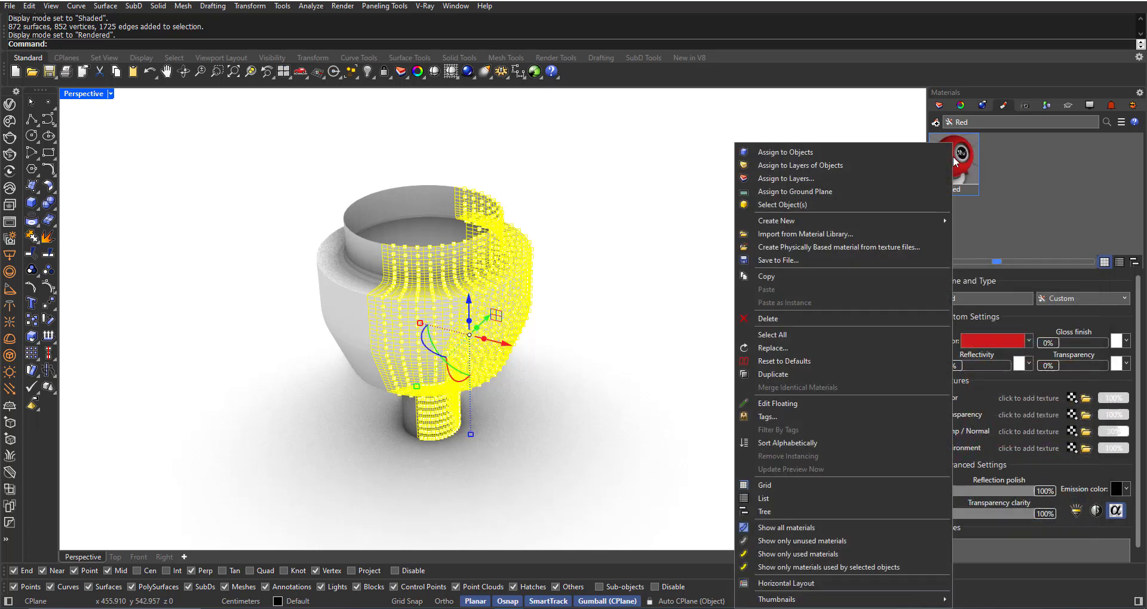
mouse_move(795, 154)
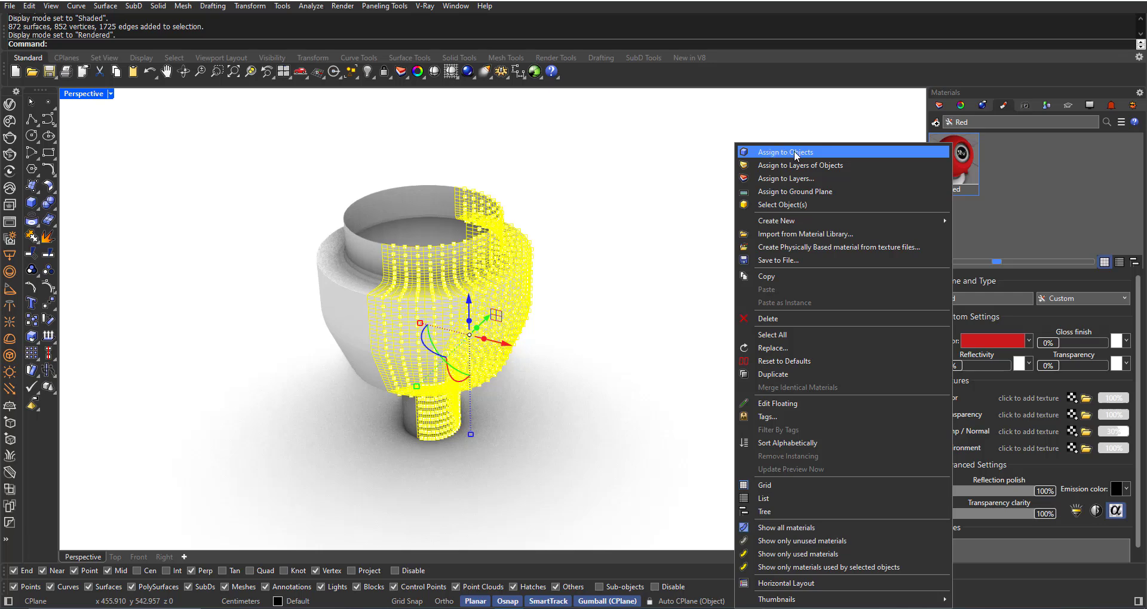
Assign the Red material to the selected faces and begin selecting the other half
click(786, 152)
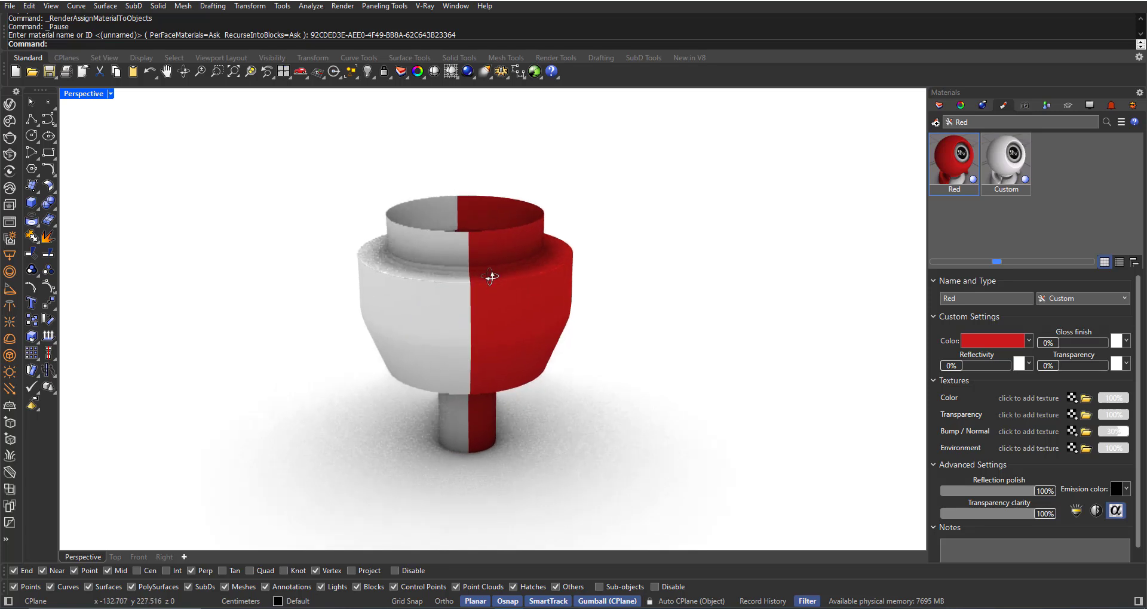
click(138, 557)
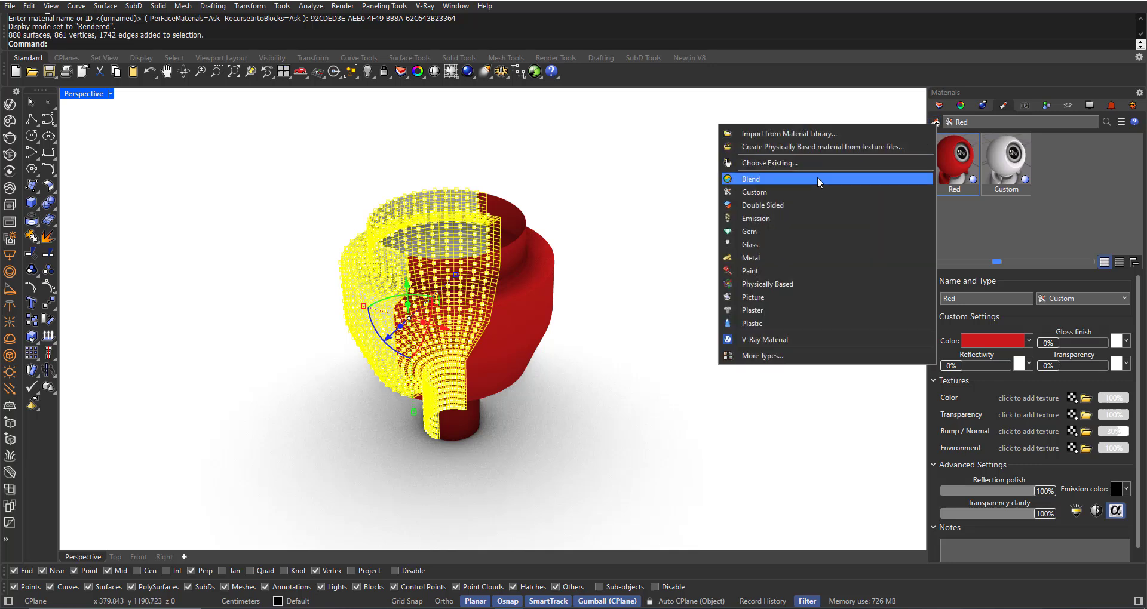
Create a Custom material named Yellow with a yellow colour and assign it to the selected faces
click(755, 191)
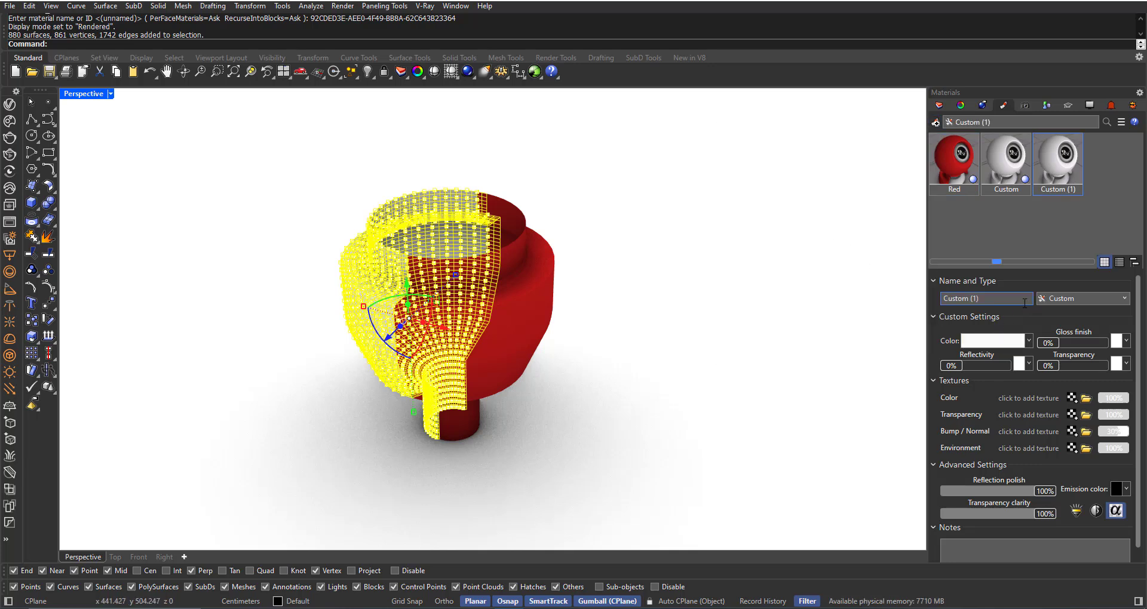
text(Yellow)
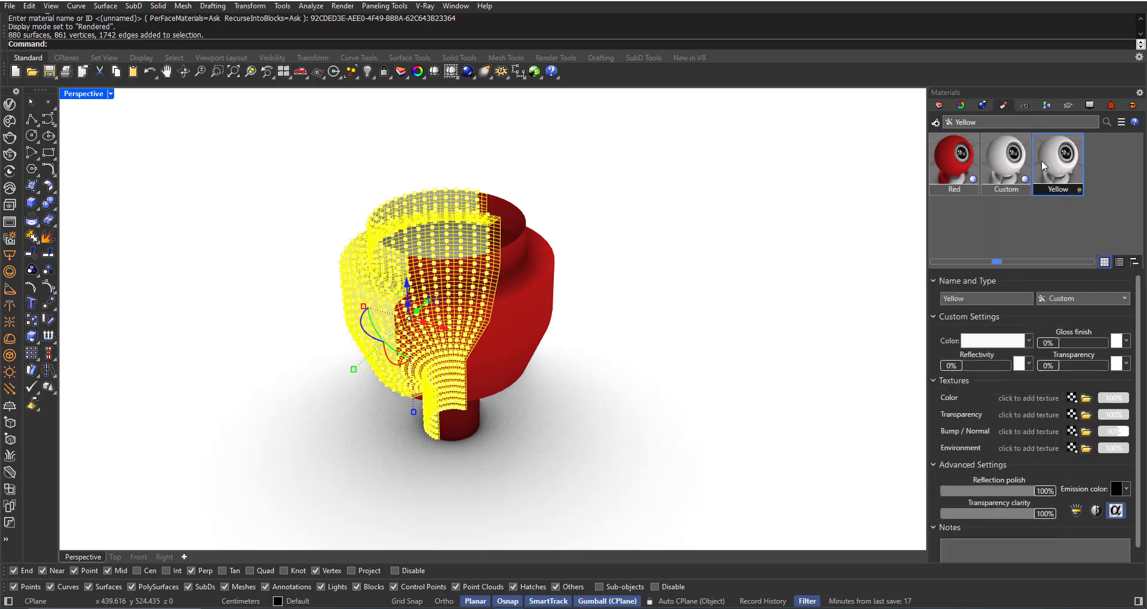
click(993, 341)
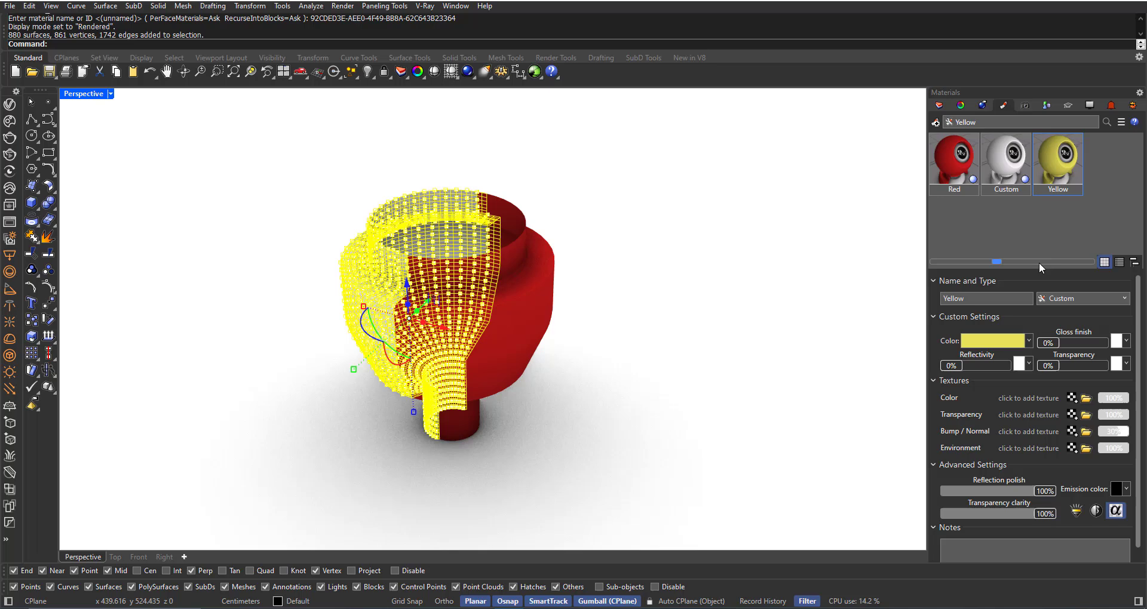
right_click(1059, 161)
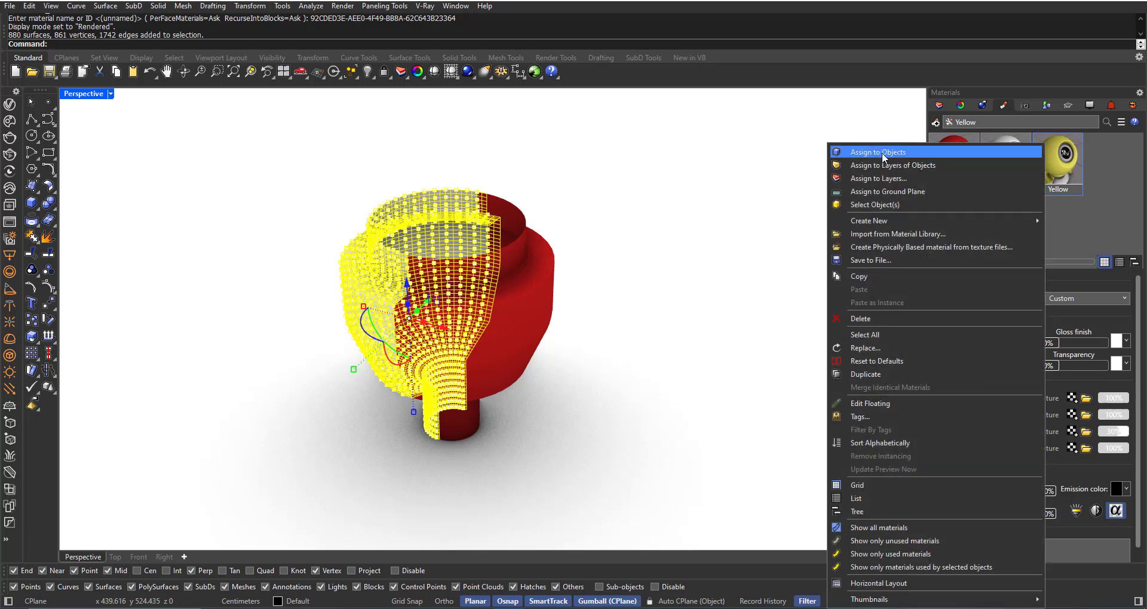
click(877, 152)
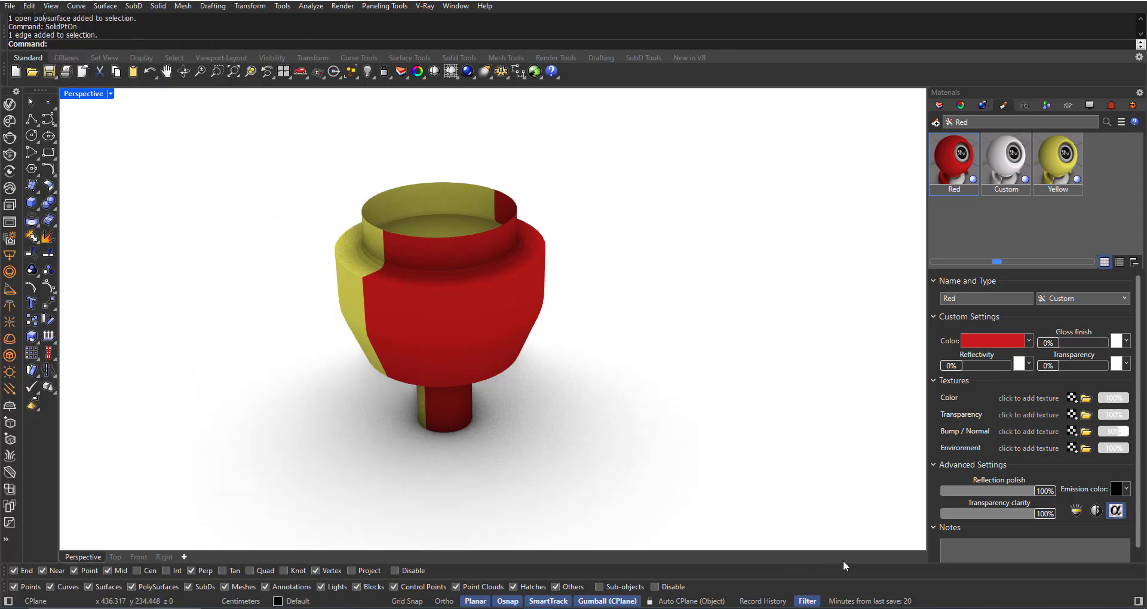
Select the objects using the Yellow material via its Select Object(s) action
drag(843, 565, 490, 299)
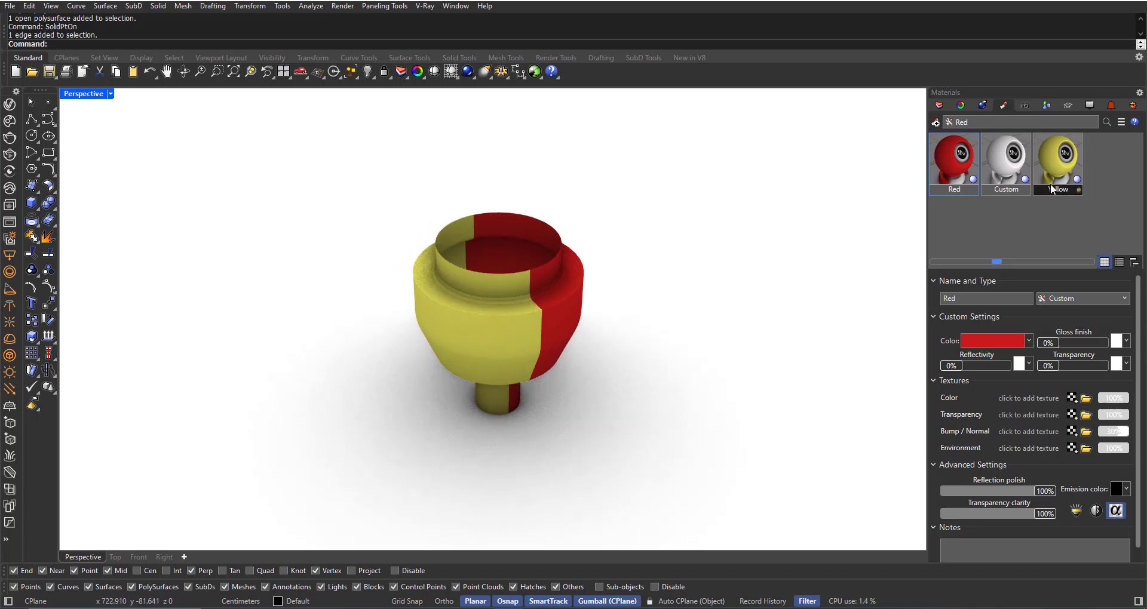
right_click(1059, 161)
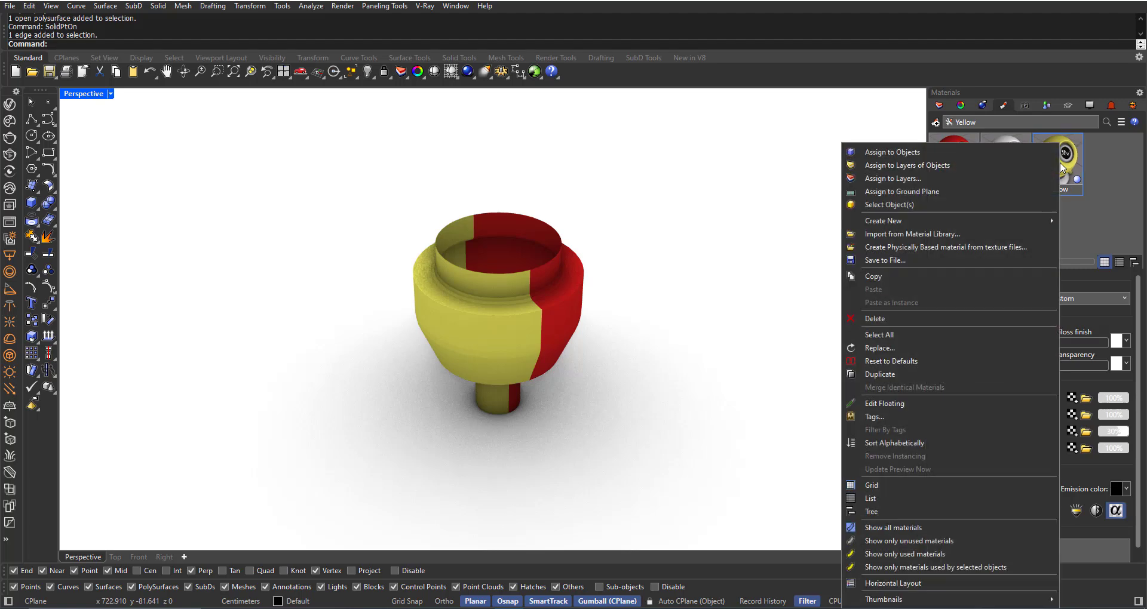
mouse_move(874, 208)
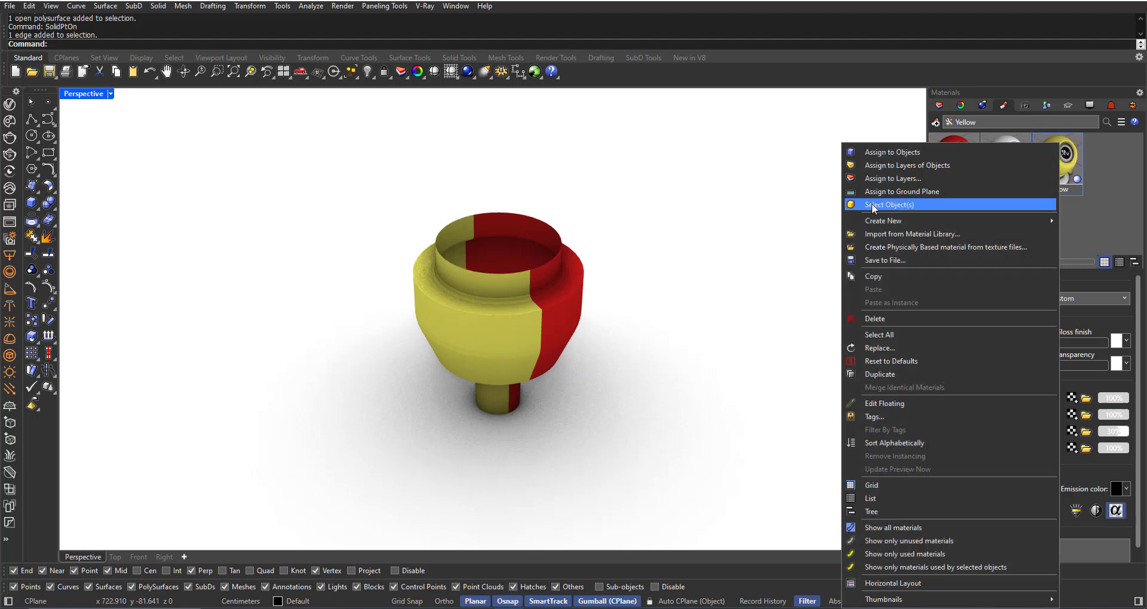
click(888, 204)
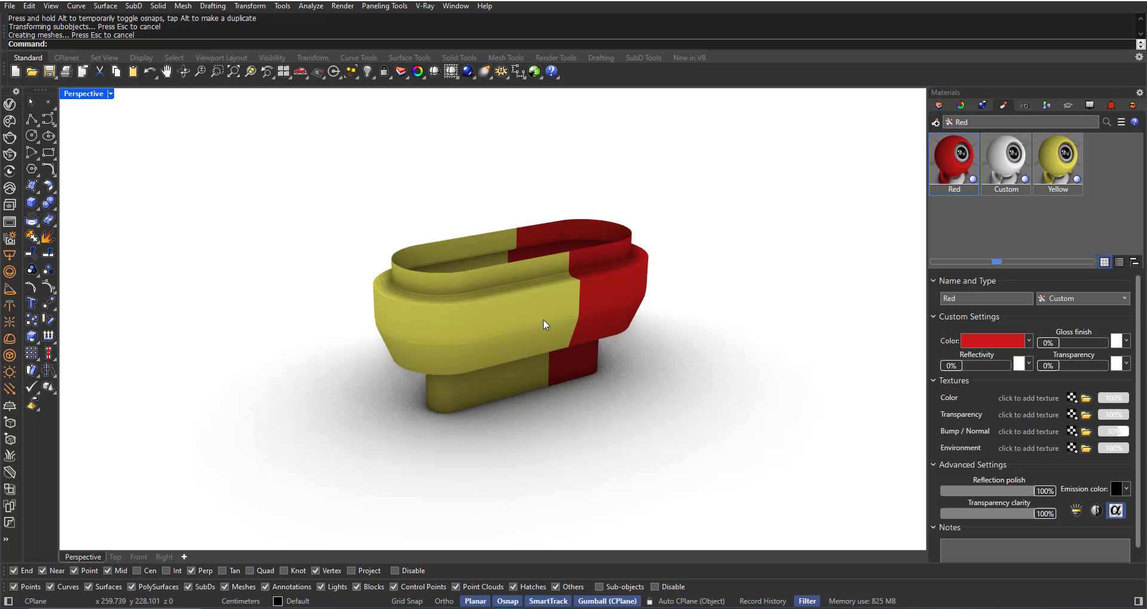
mouse_move(697, 368)
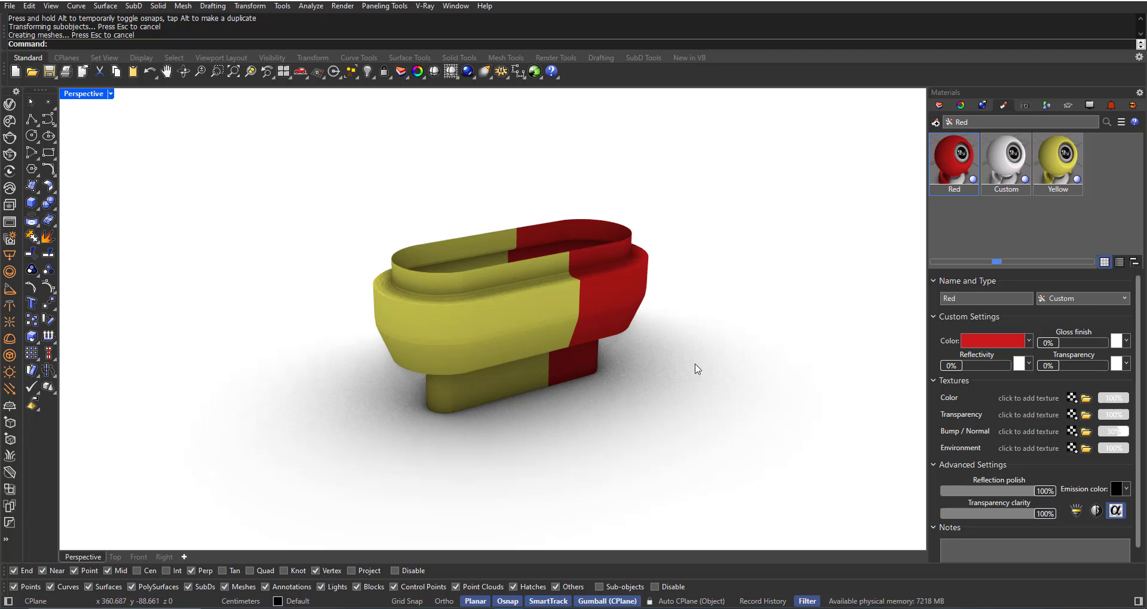
mouse_move(708, 382)
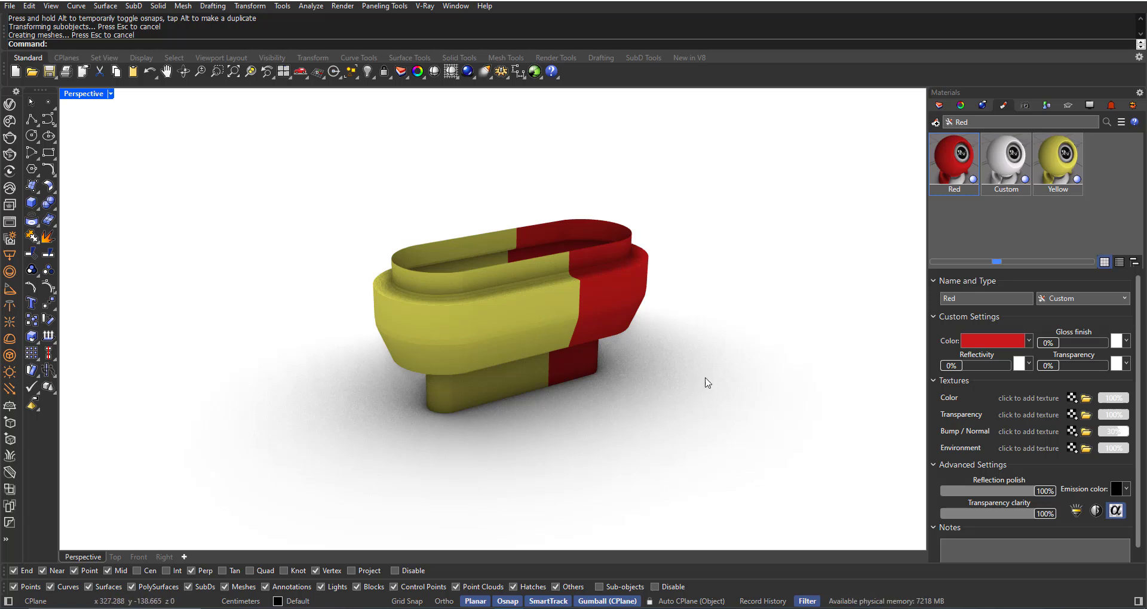
mouse_move(719, 379)
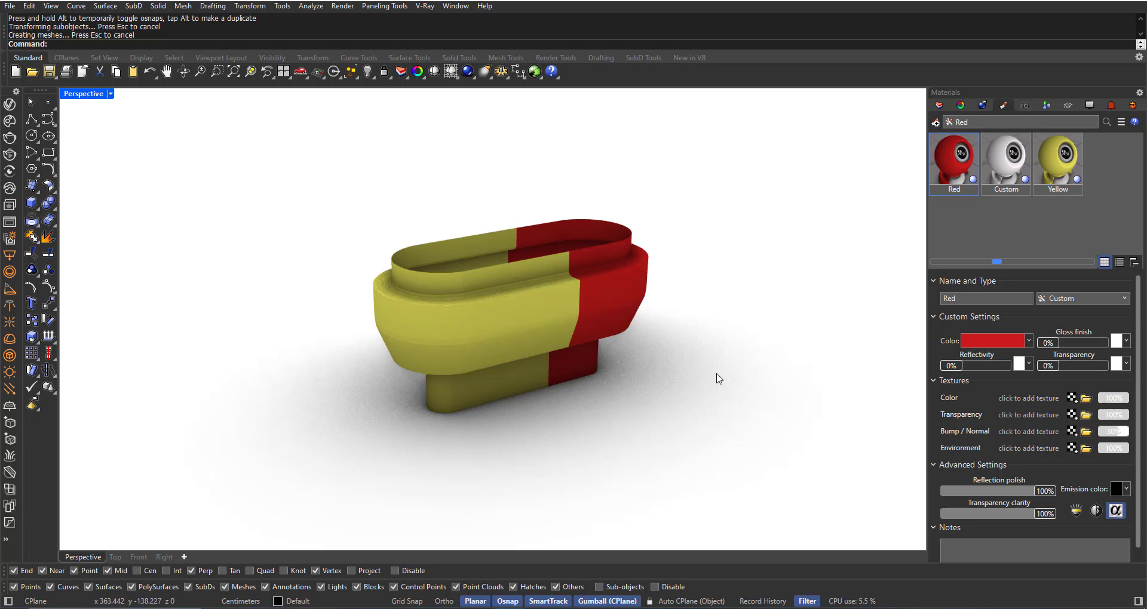